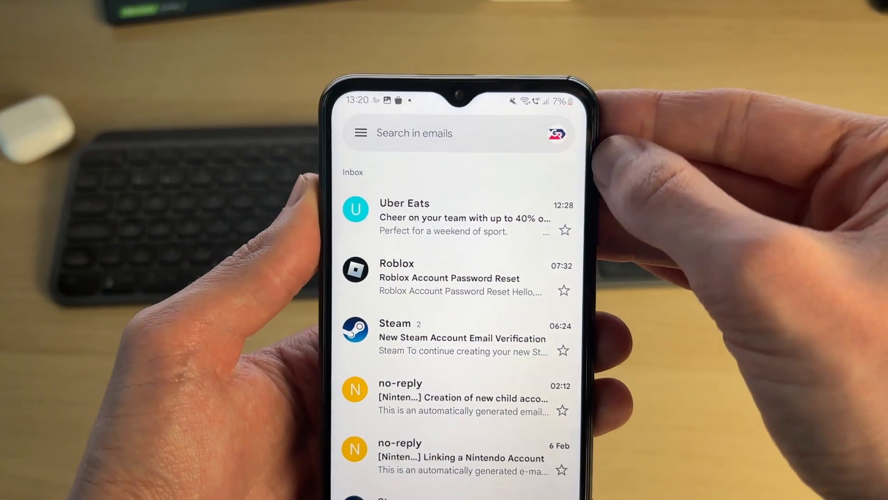
Open the profile menu to reach Manage accounts listing the three Google accounts.
left_click(564, 133)
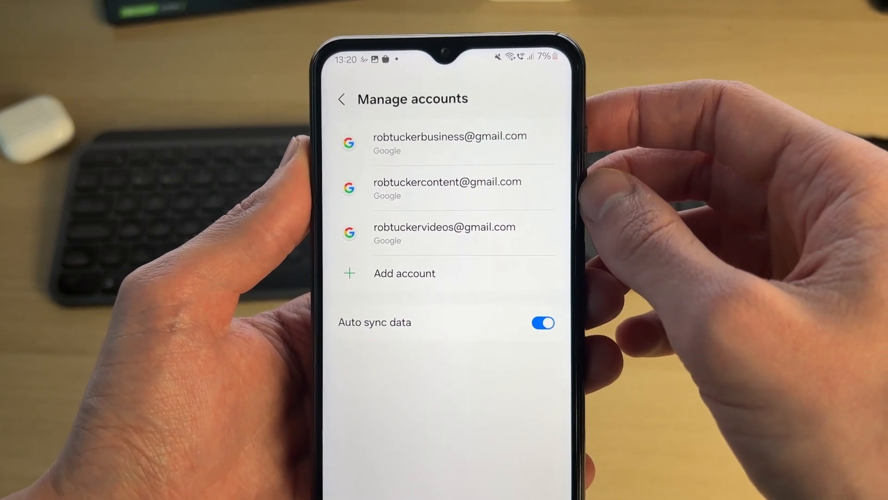
Back out of Manage accounts toward the Settings apps list.
left_click(445, 232)
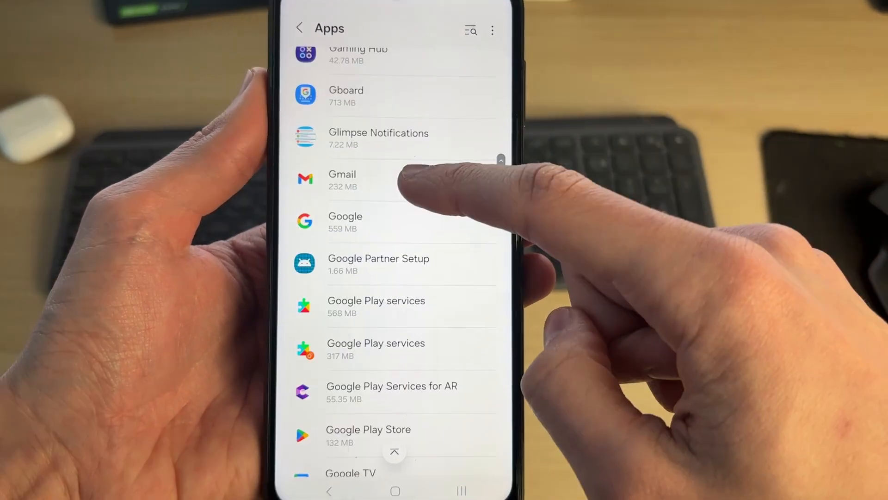
Clear Gmail's storage data in Settings, then relaunch Gmail to its splash screen.
left_click(342, 180)
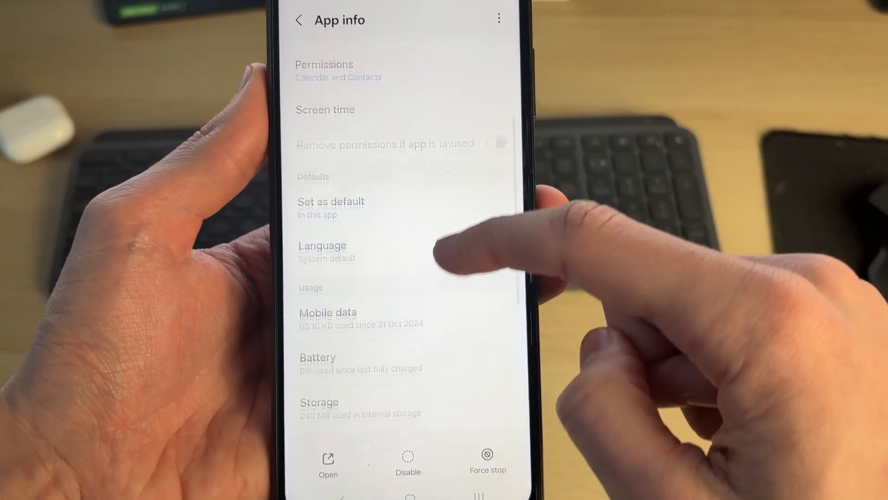
left_click(319, 402)
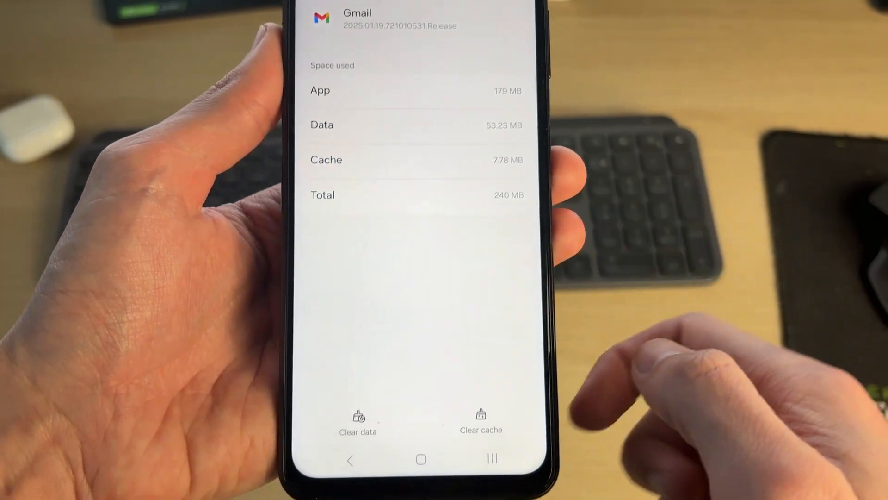
left_click(358, 422)
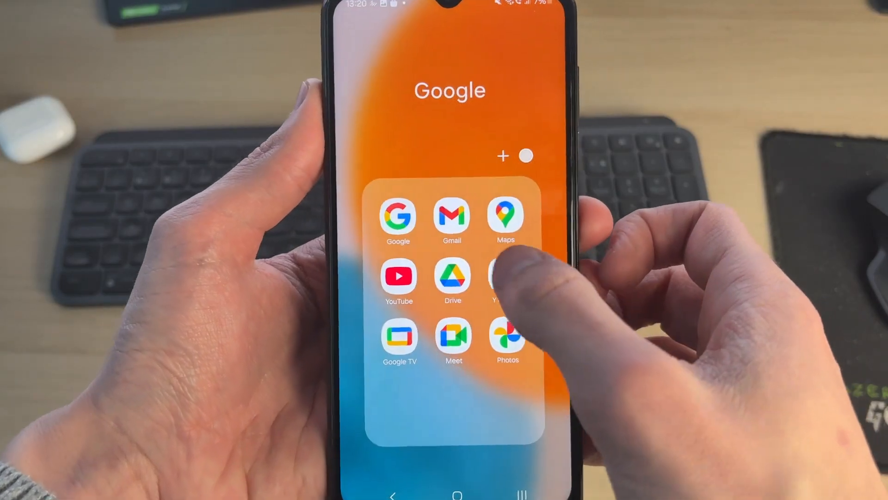
left_click(452, 217)
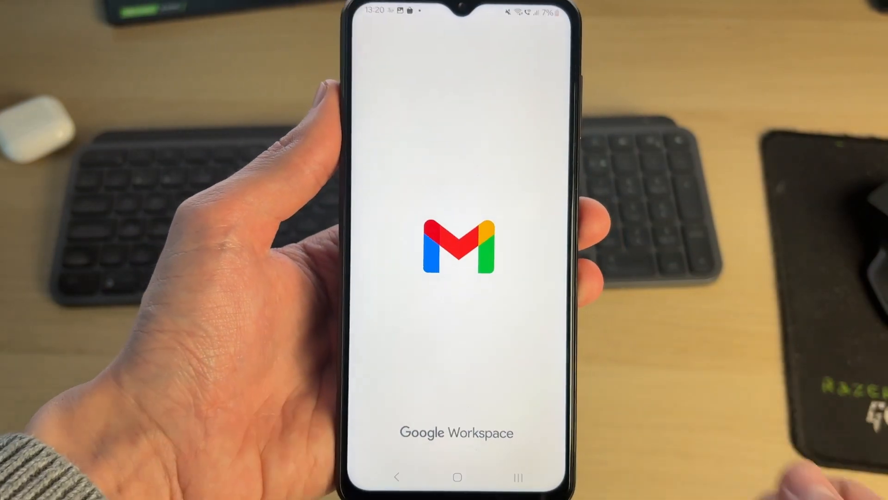